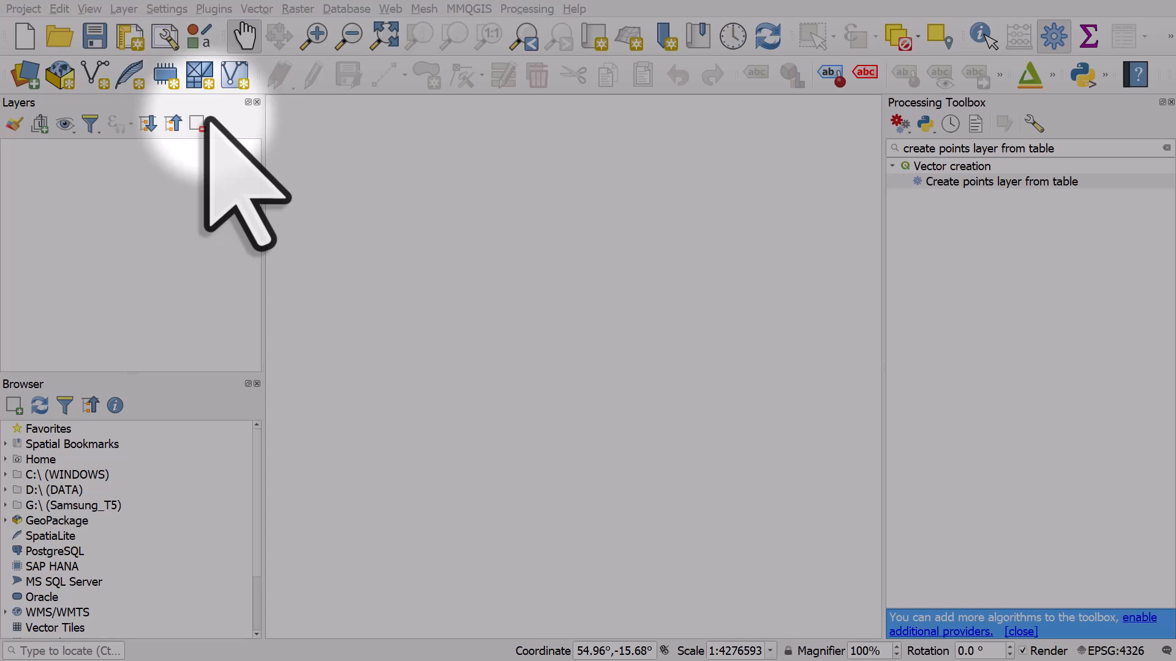
Bring up the Data Source Manager on its Delimited Text page.
left_click(24, 74)
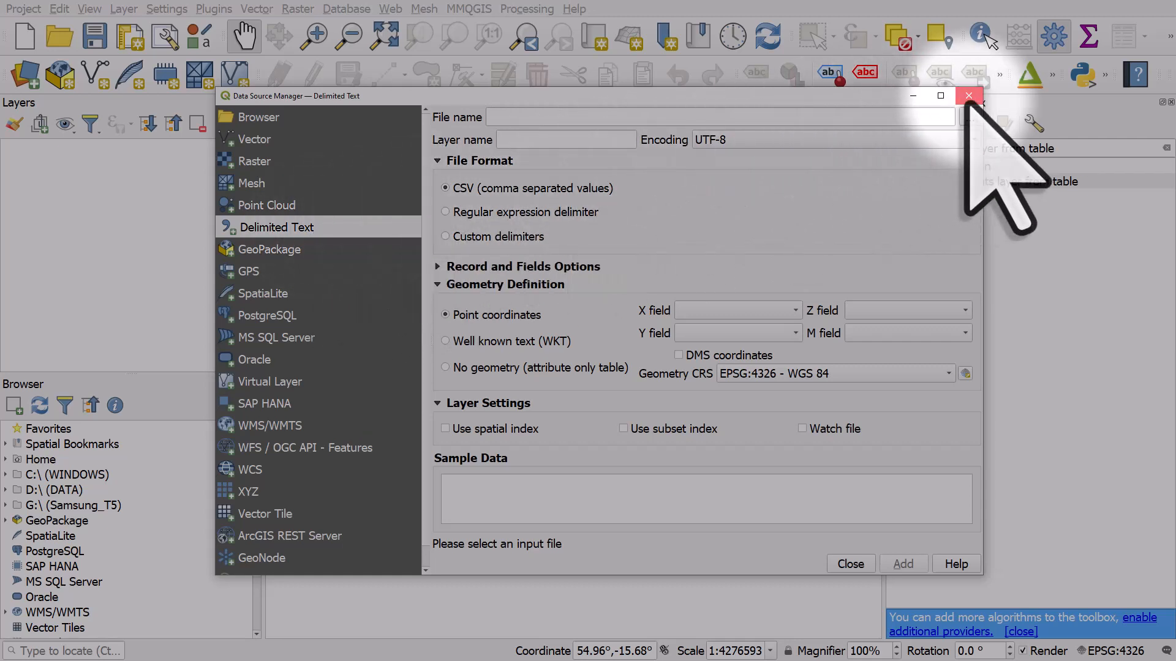
Close the import window and scroll through the Excel station usage table.
left_click(968, 96)
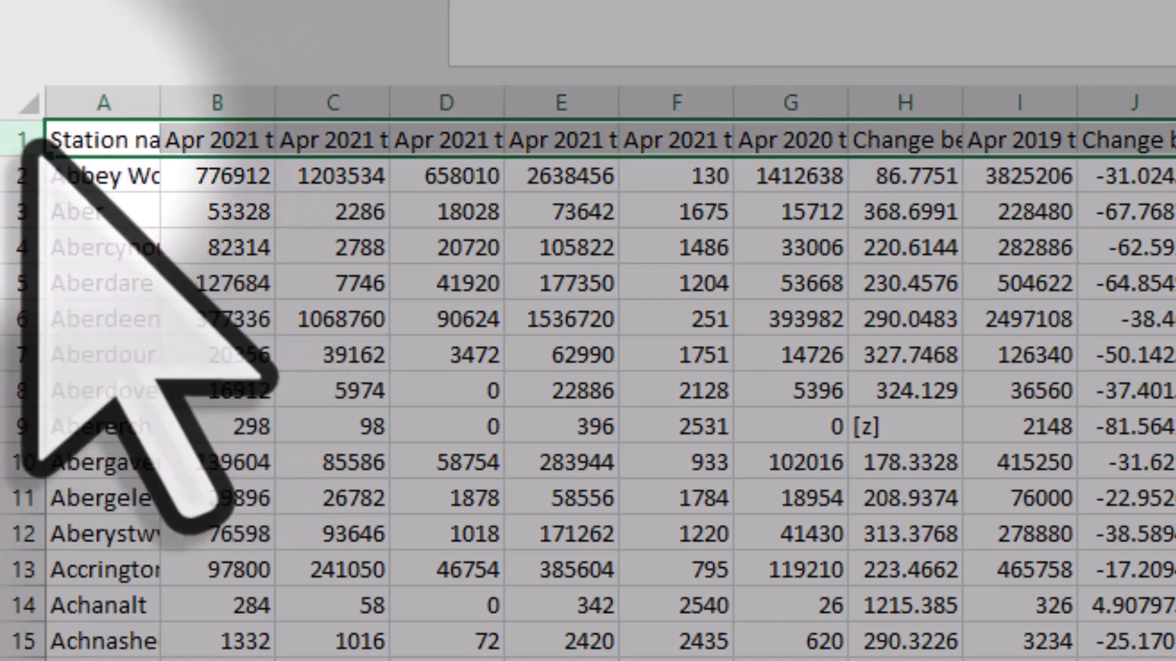
scroll("right", 3)
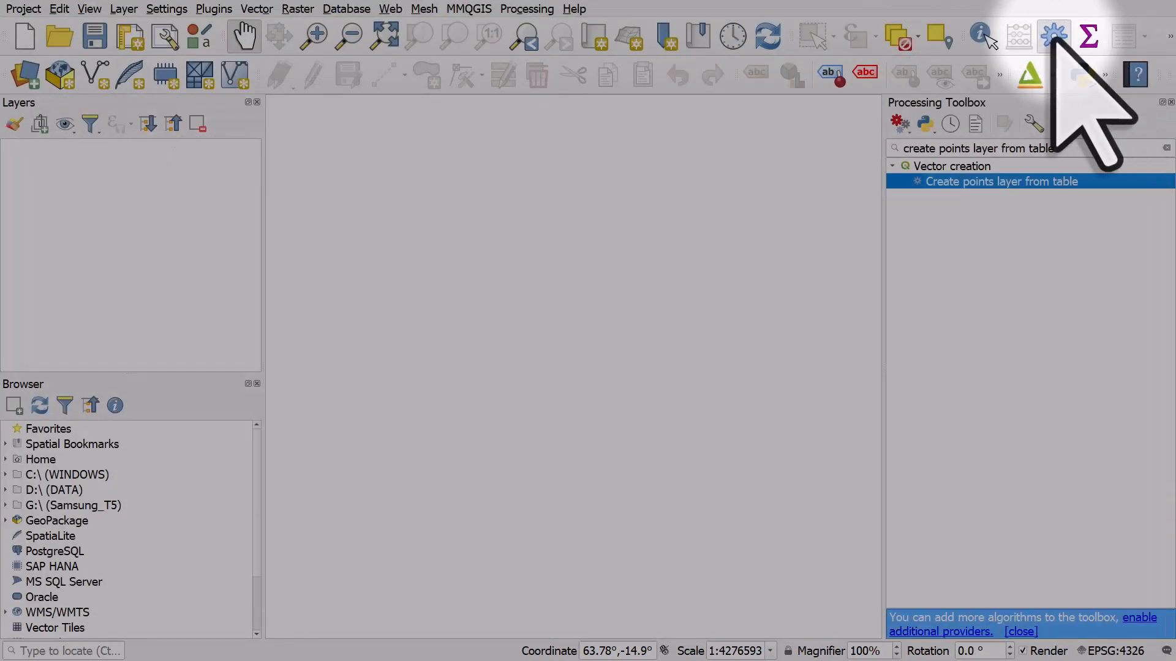
mouse_move(1053, 34)
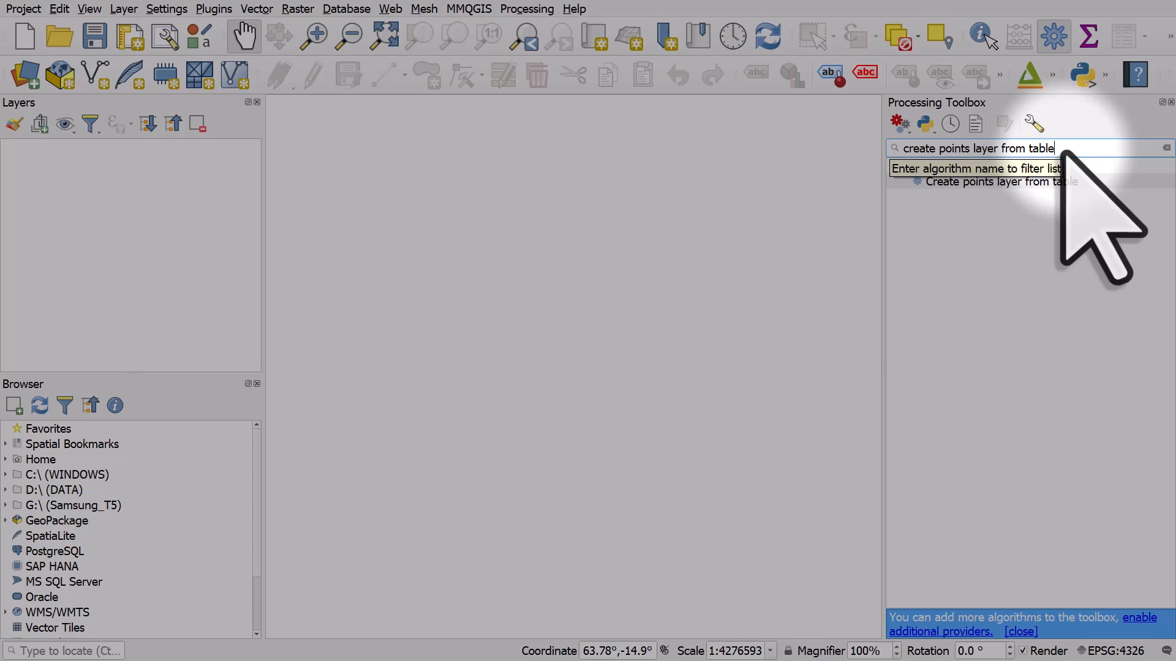
Launch Create points layer from table from the Processing Toolbox results.
double_click(1000, 181)
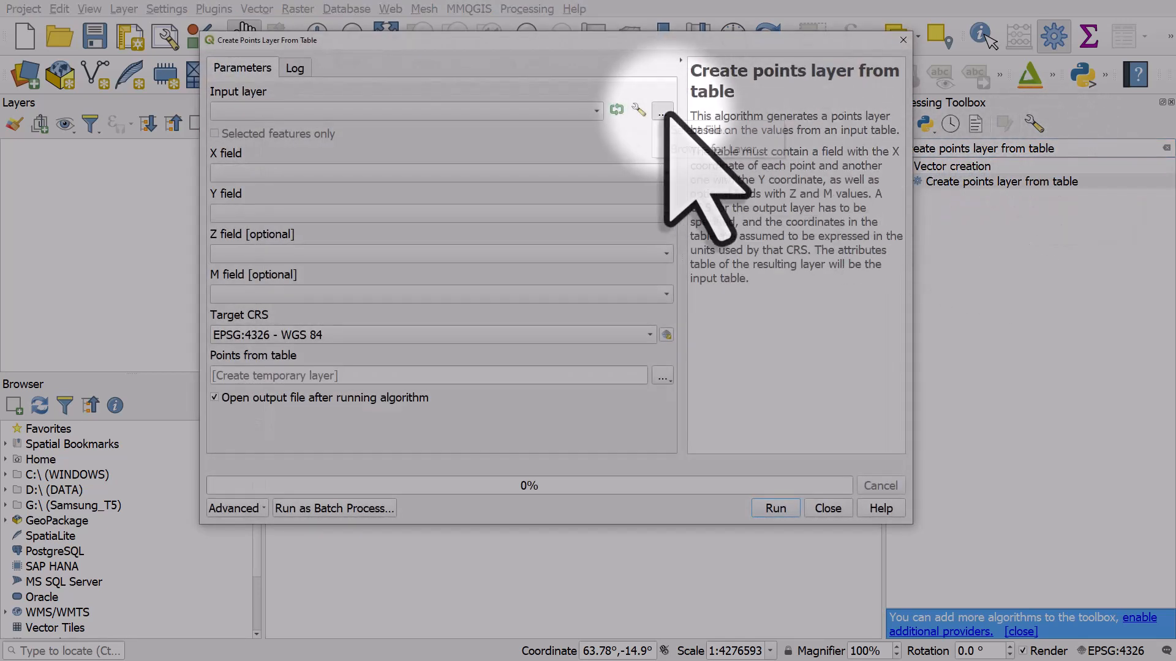
Use orr-table-1410-2021-2022.xlsx as input with Easting as X and Northing as Y.
left_click(663, 110)
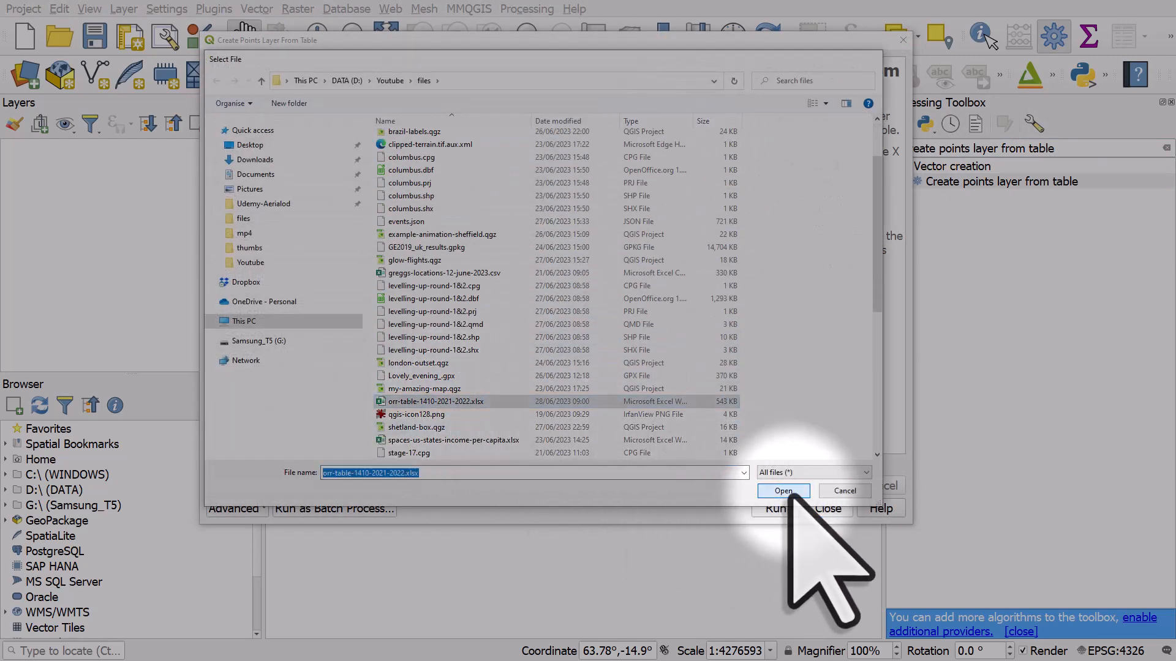
left_click(783, 489)
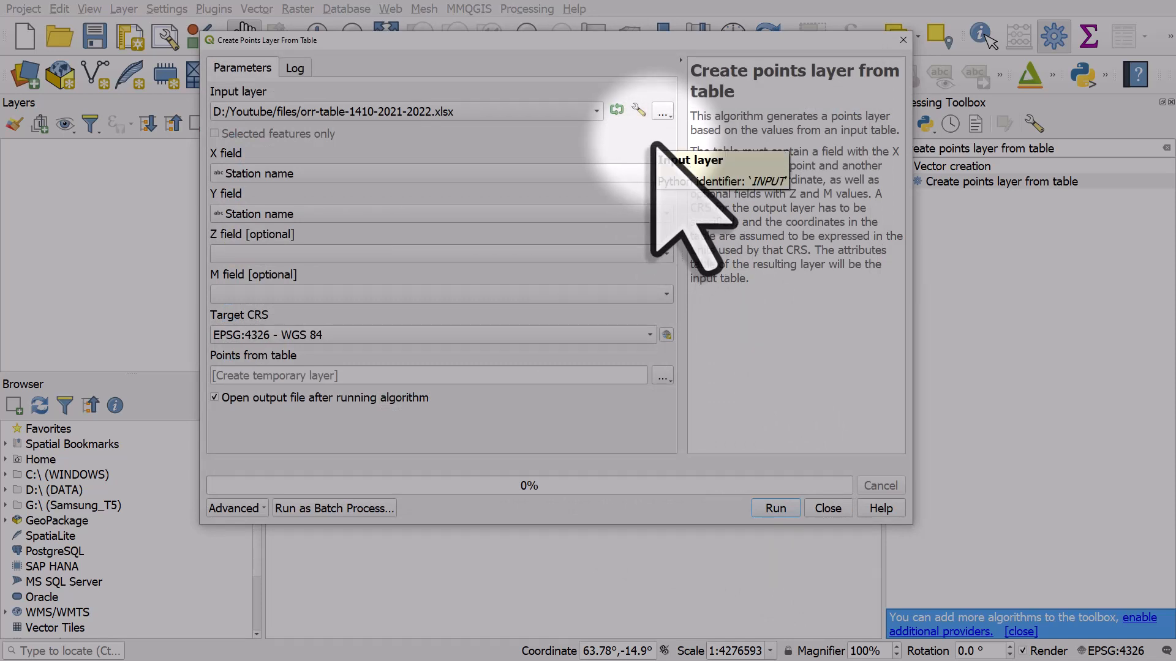
left_click(438, 173)
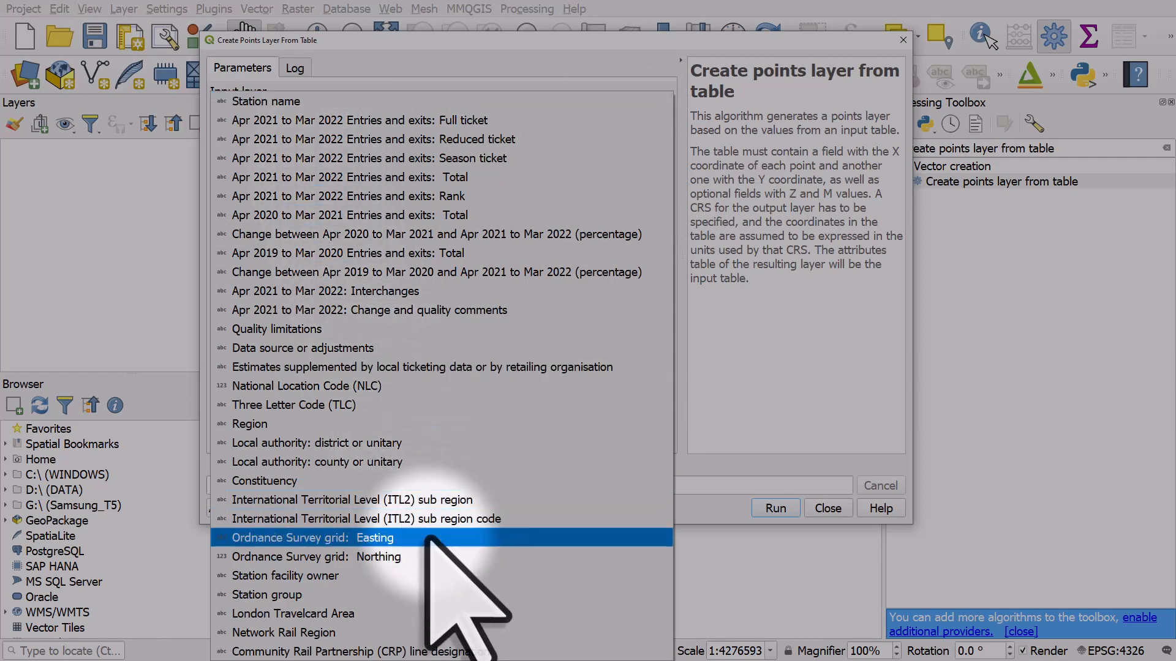
left_click(375, 537)
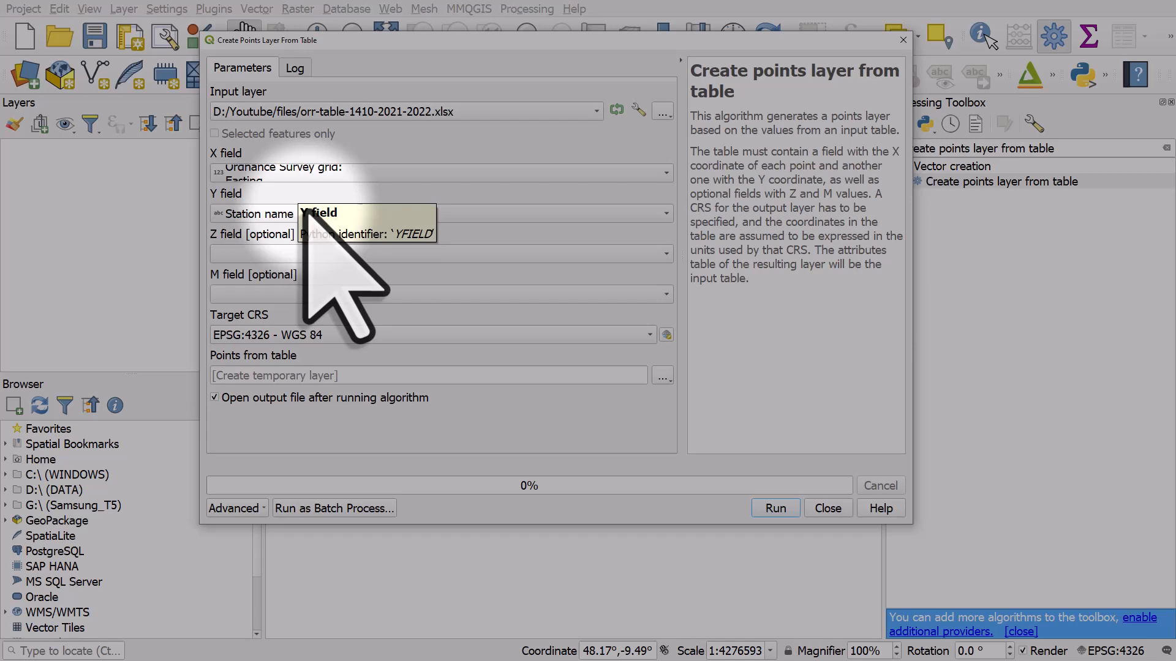
left_click(441, 213)
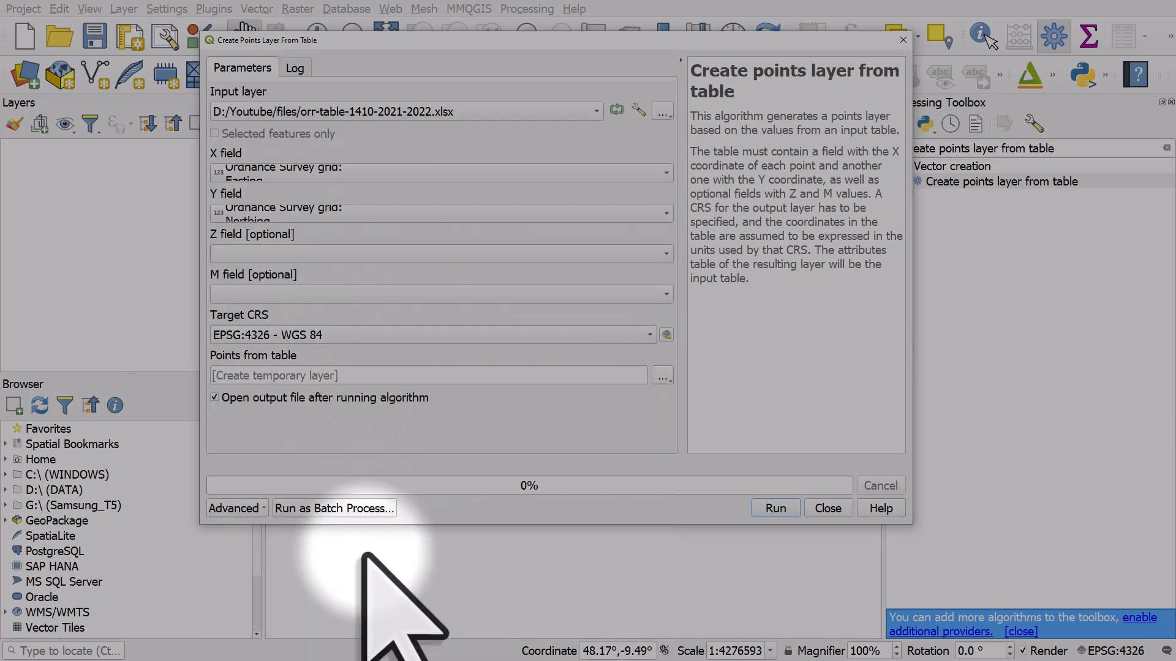
mouse_move(409, 254)
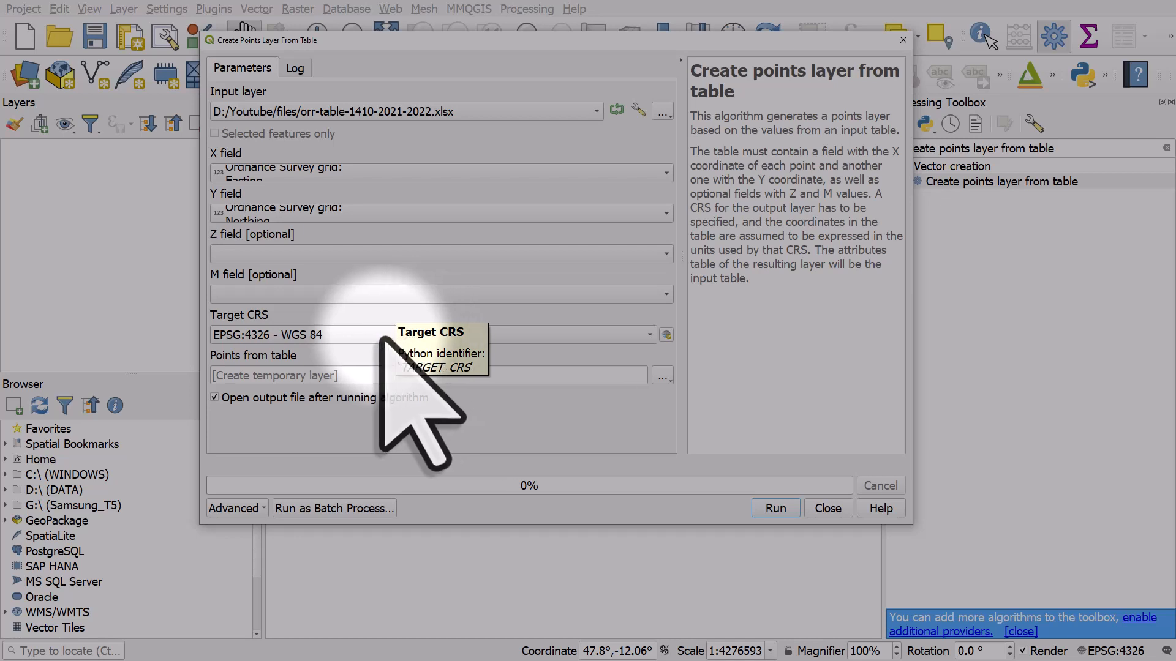
Choose EPSG:27700 - OSGB36 / British National Grid as the target CRS.
left_click(645, 334)
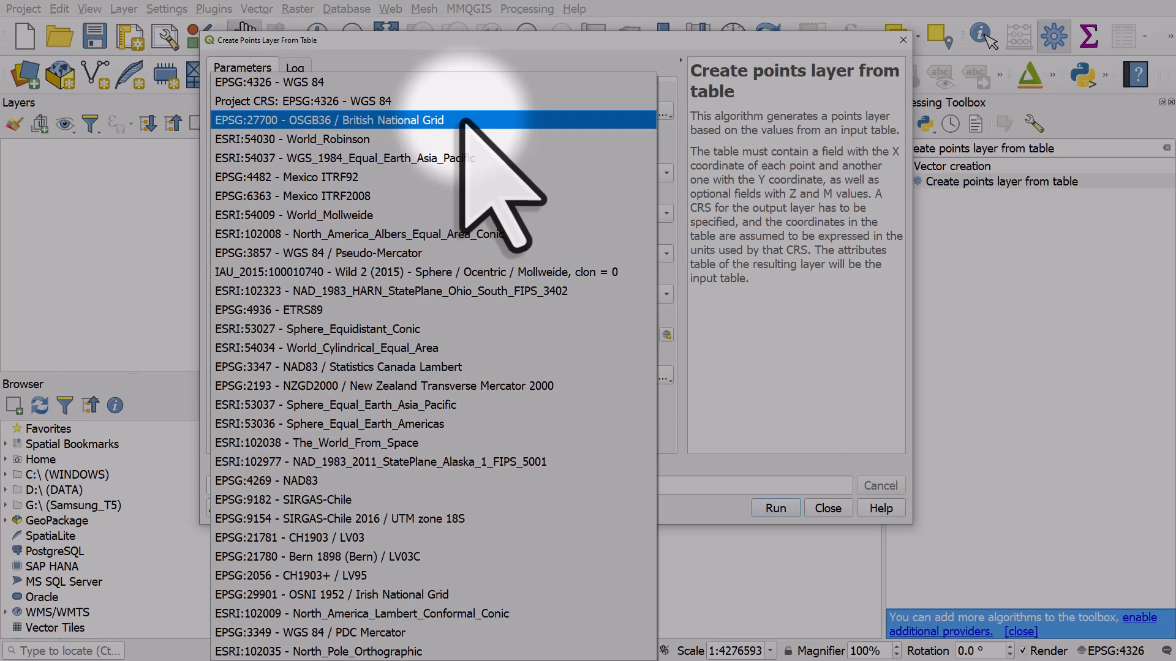
left_click(328, 120)
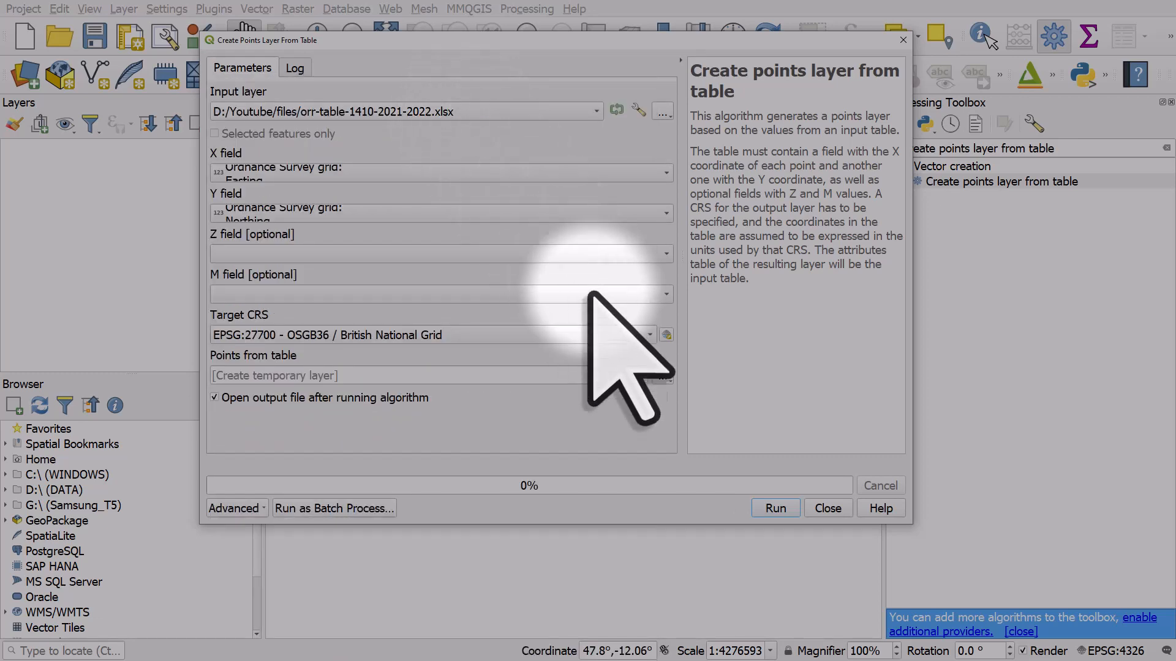
left_click(662, 374)
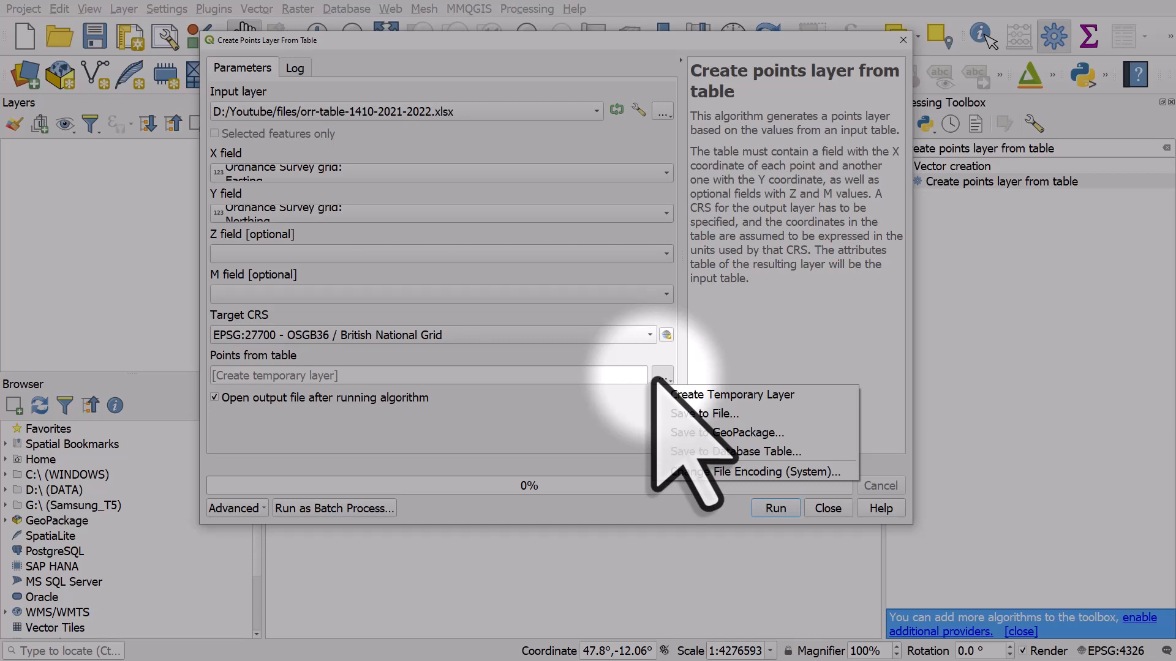
Save output to orr-rail-stations.gpkg with layer name orr-rail-stations and run the tool.
left_click(725, 432)
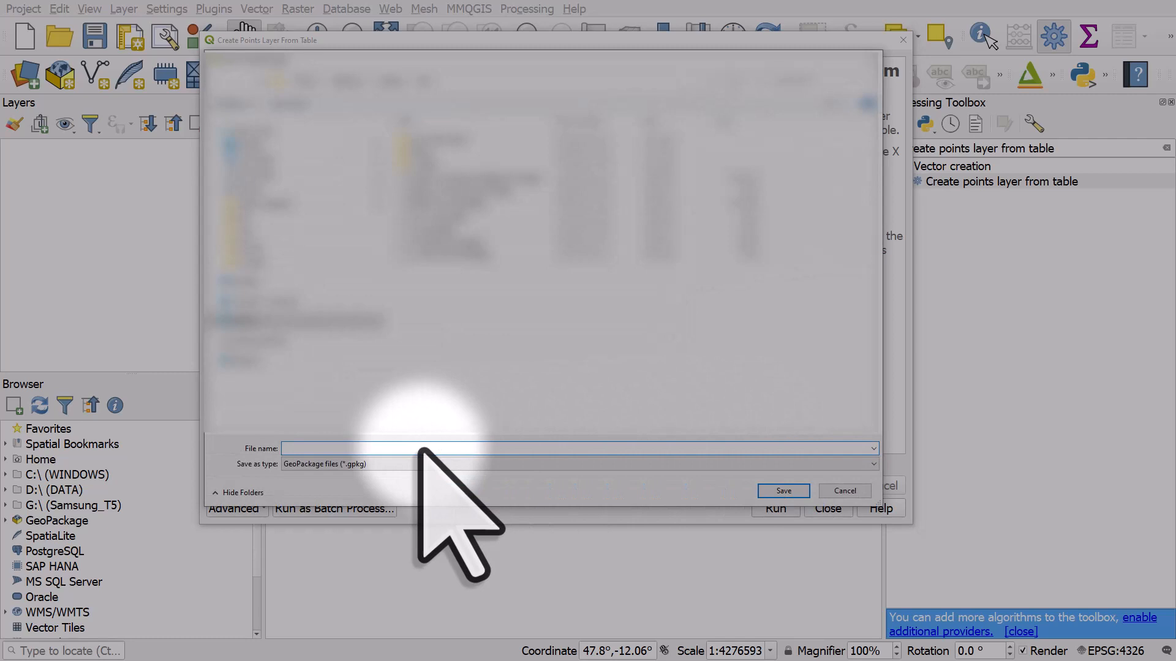
type("orr-rail-stations")
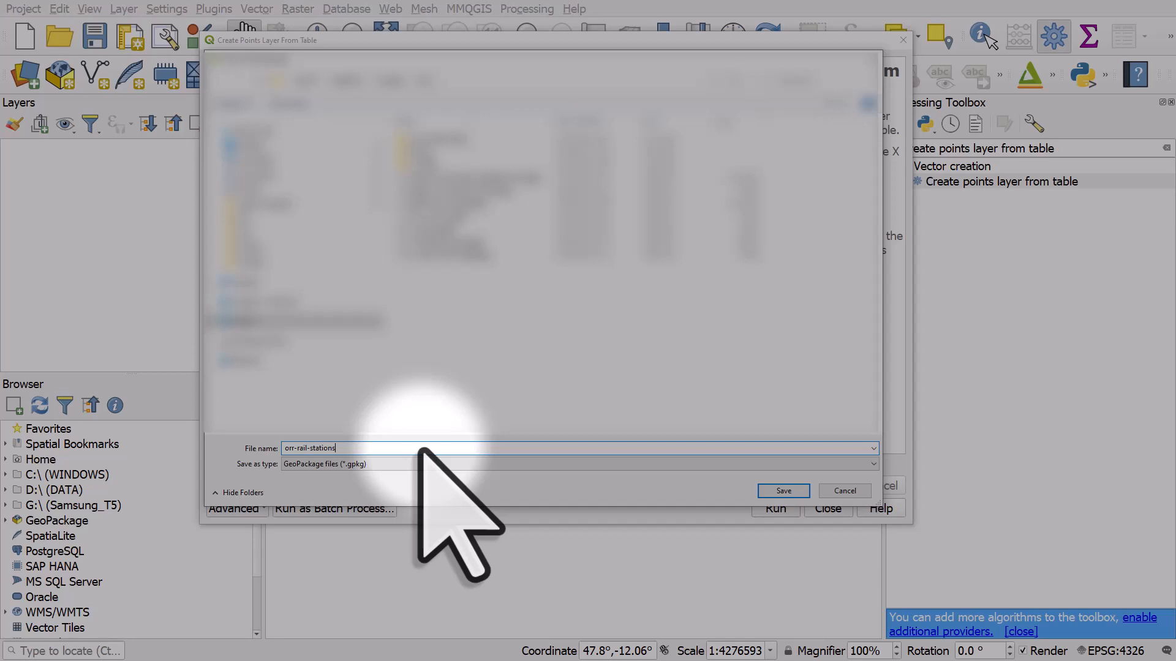
left_click(782, 490)
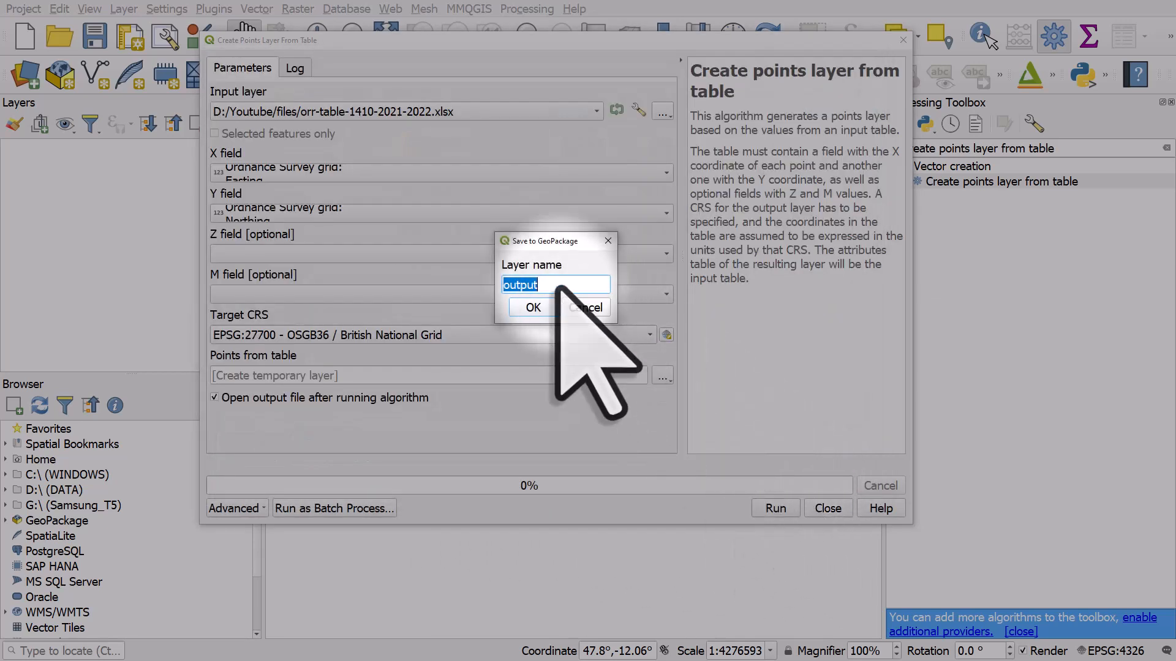
type("orr-rail-stations")
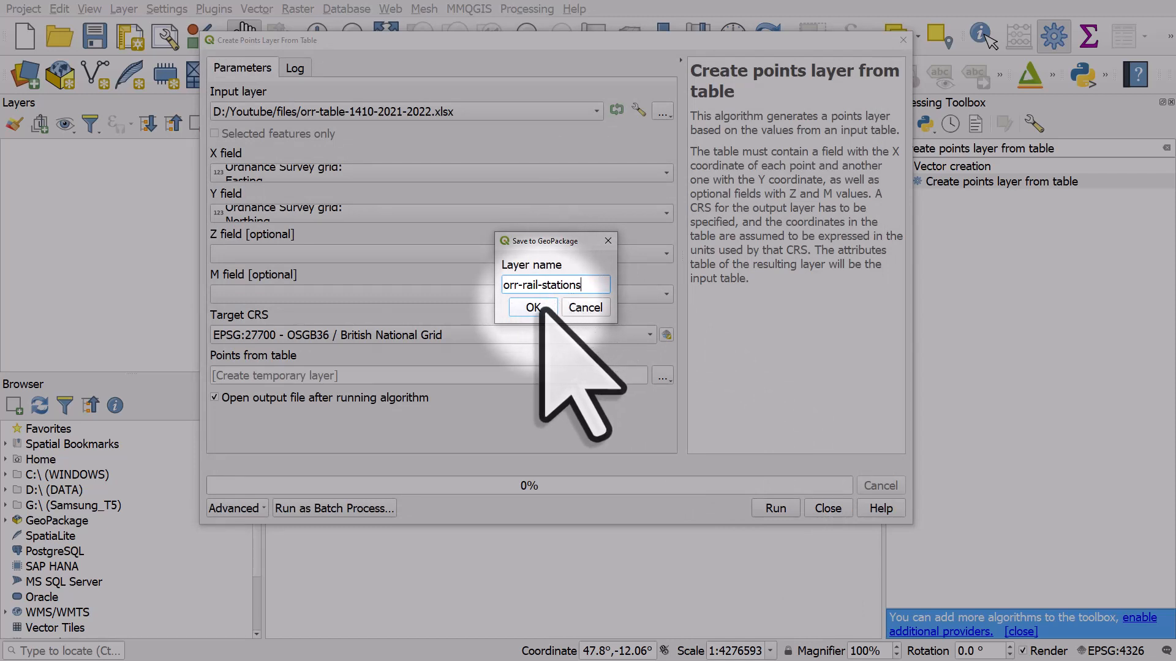
left_click(533, 307)
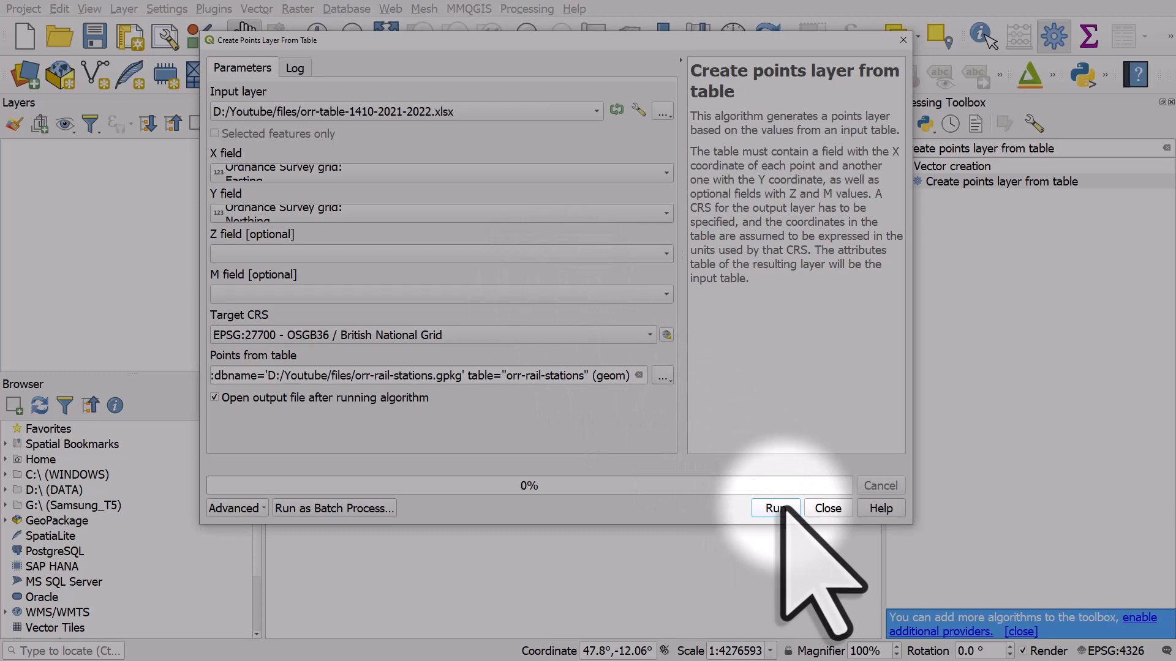
left_click(776, 507)
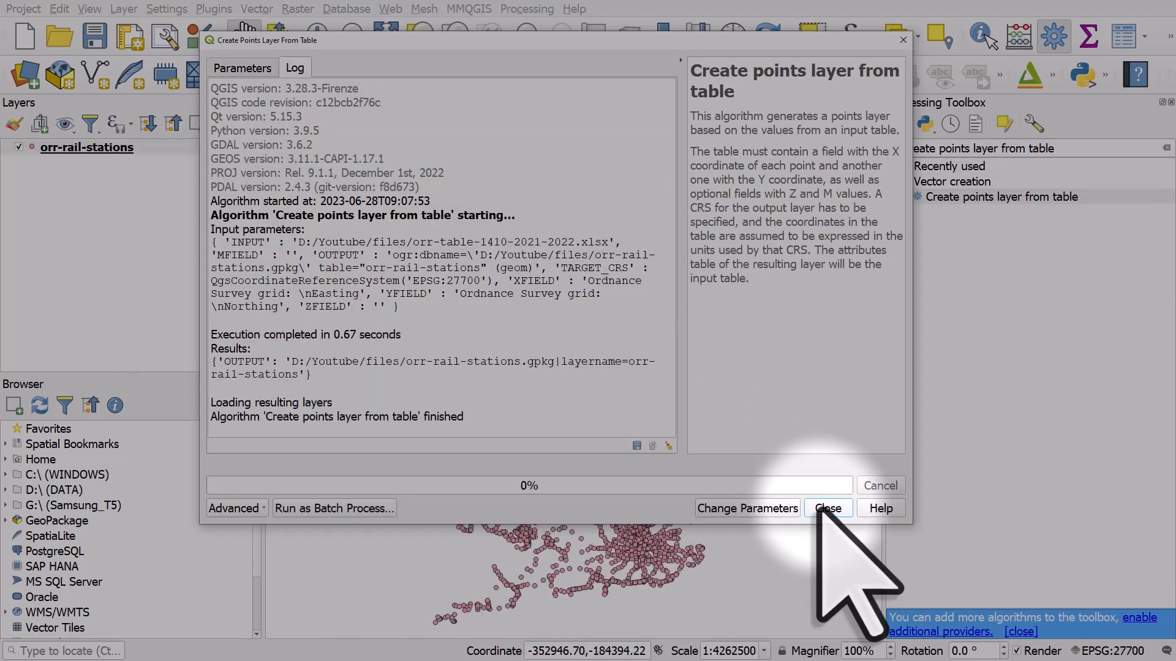
Close the tool to view the station points and bring up the orr-rail-stations layer actions.
left_click(826, 507)
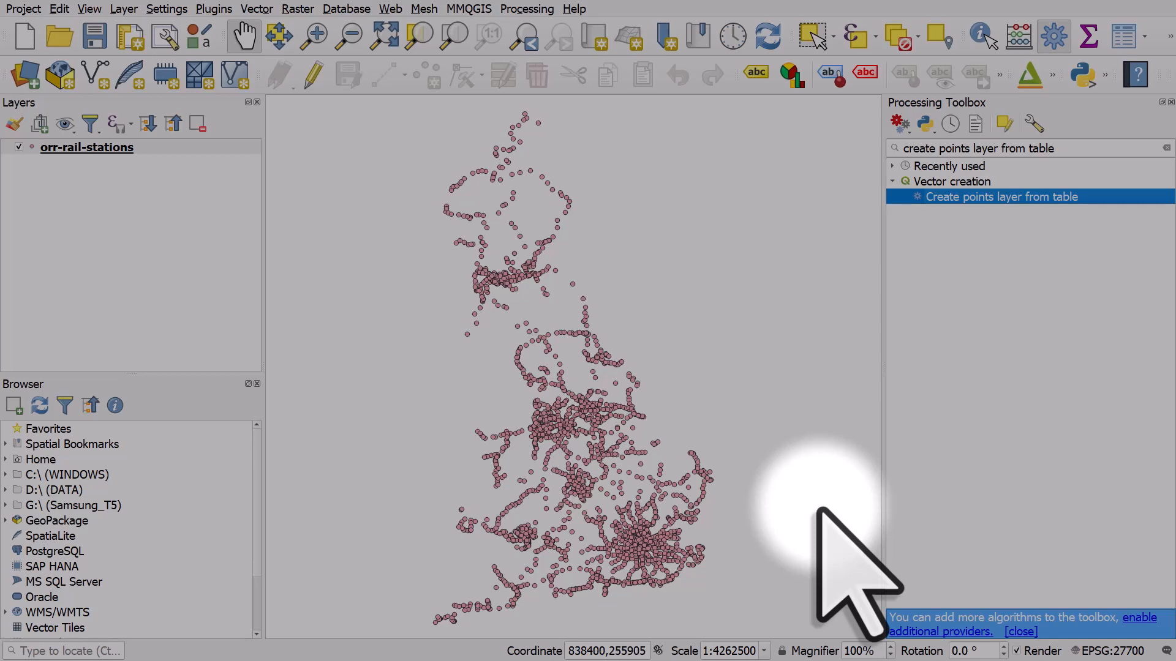
right_click(85, 147)
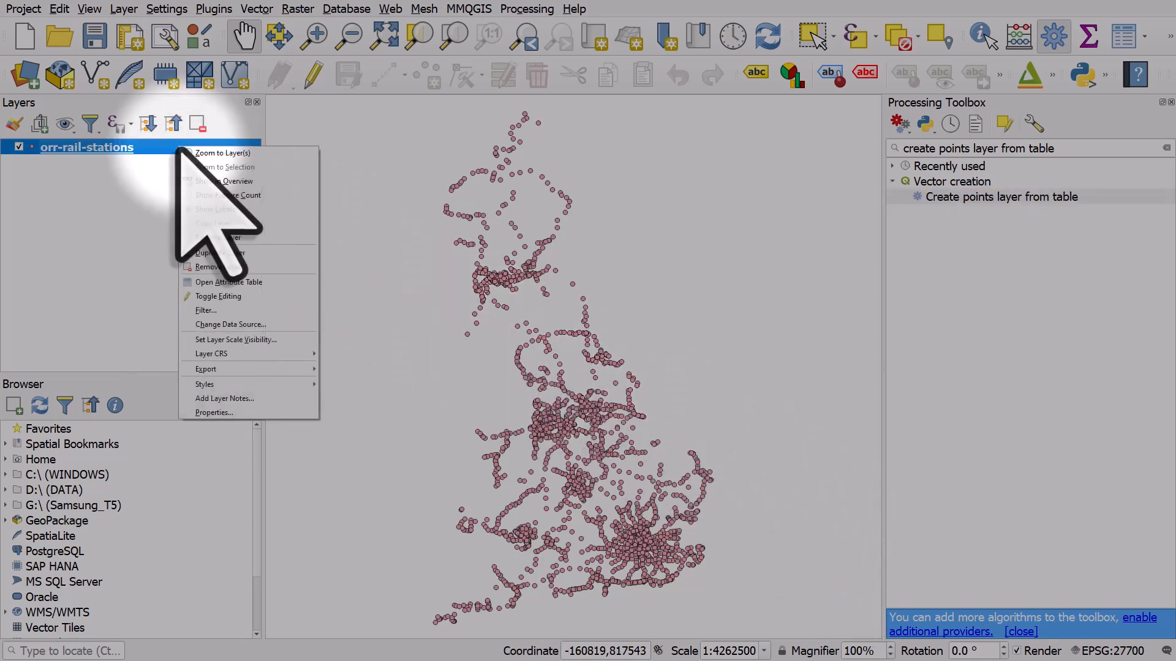